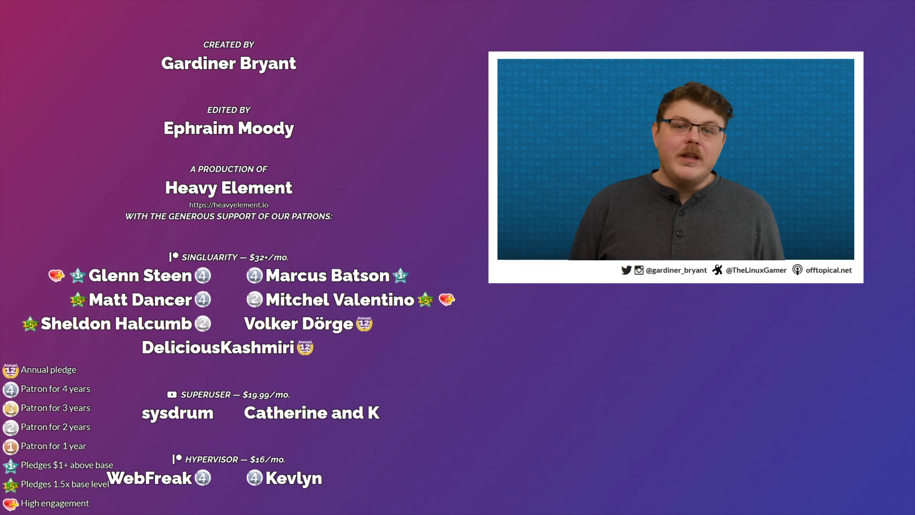
scroll(down, 3)
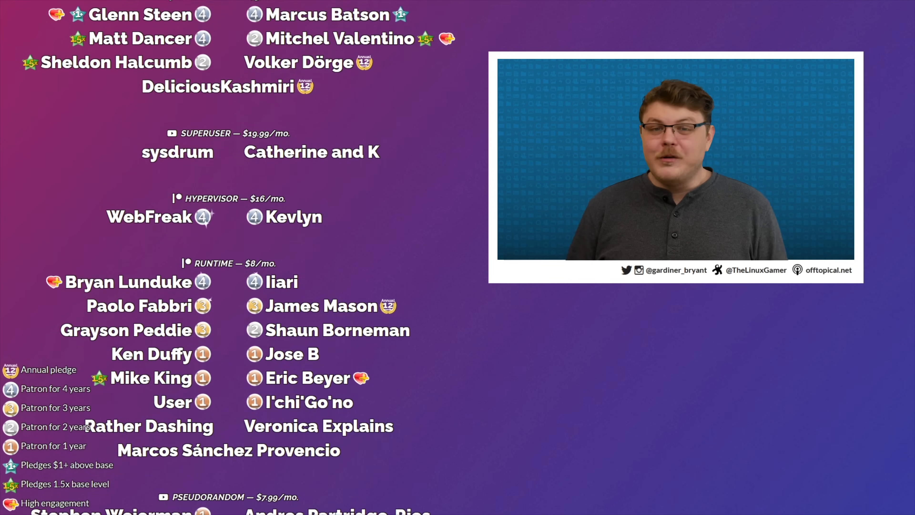
scroll(down, 3)
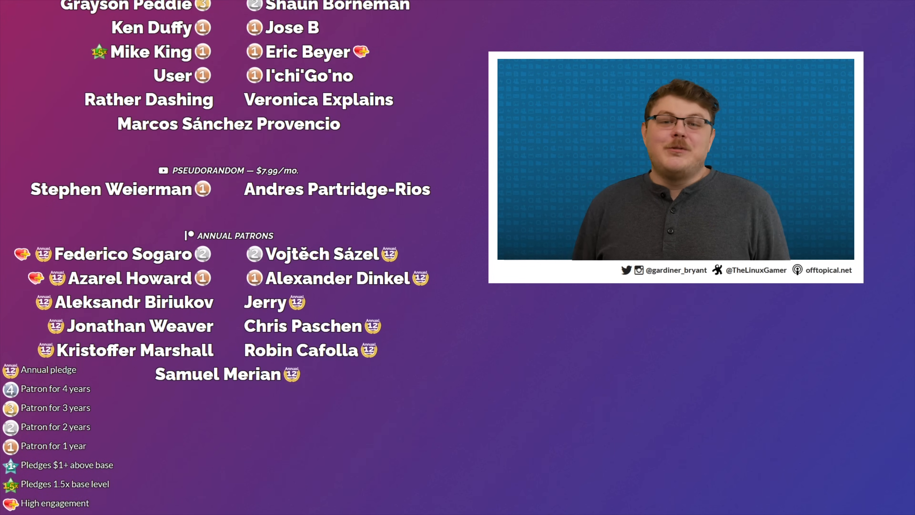